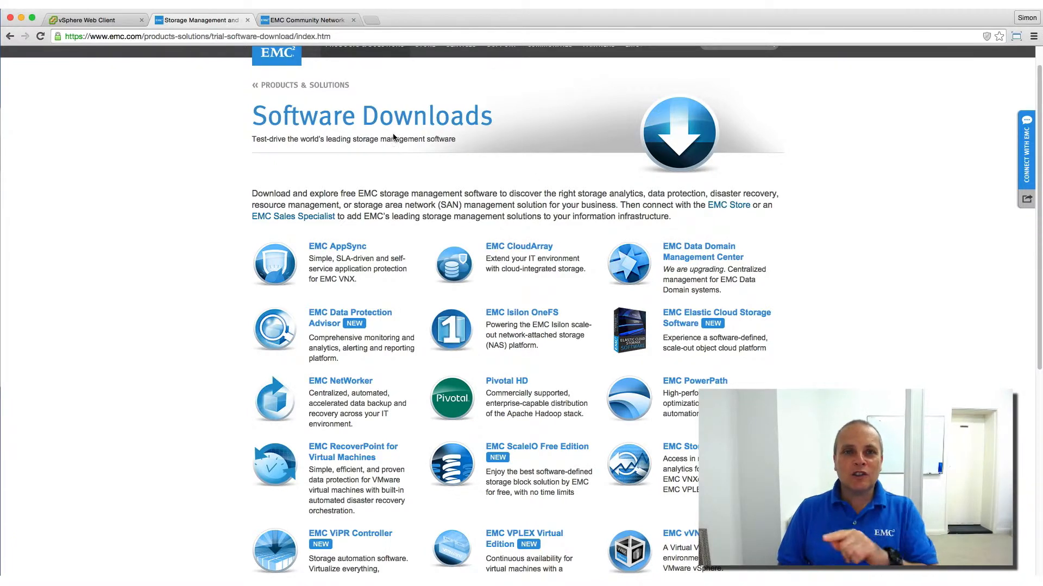
# - Scroll the vVNX download page down to its Downloads section and environmental requirements
pyautogui.scroll(-3)
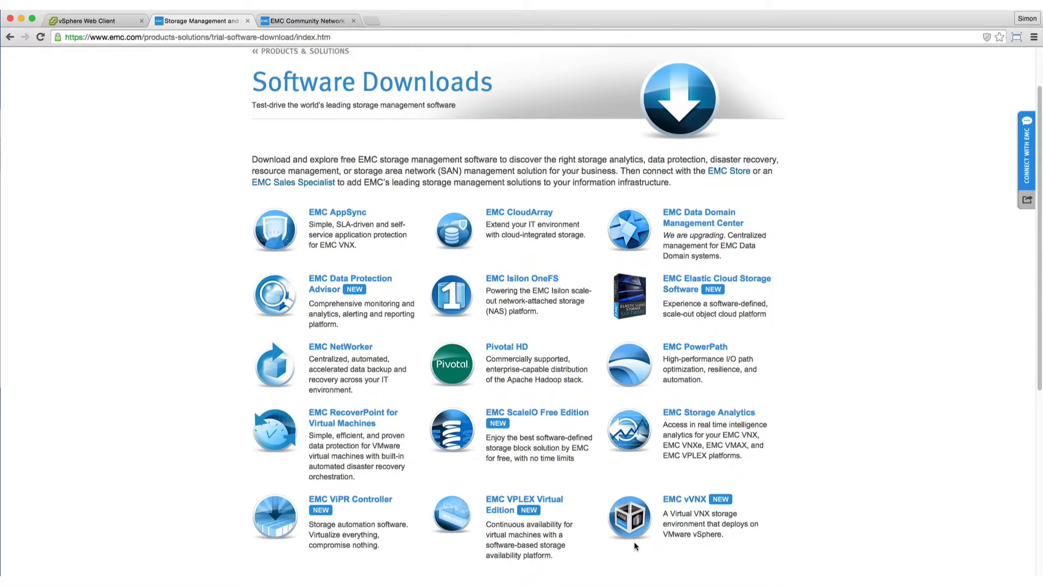
pyautogui.moveTo(788, 577)
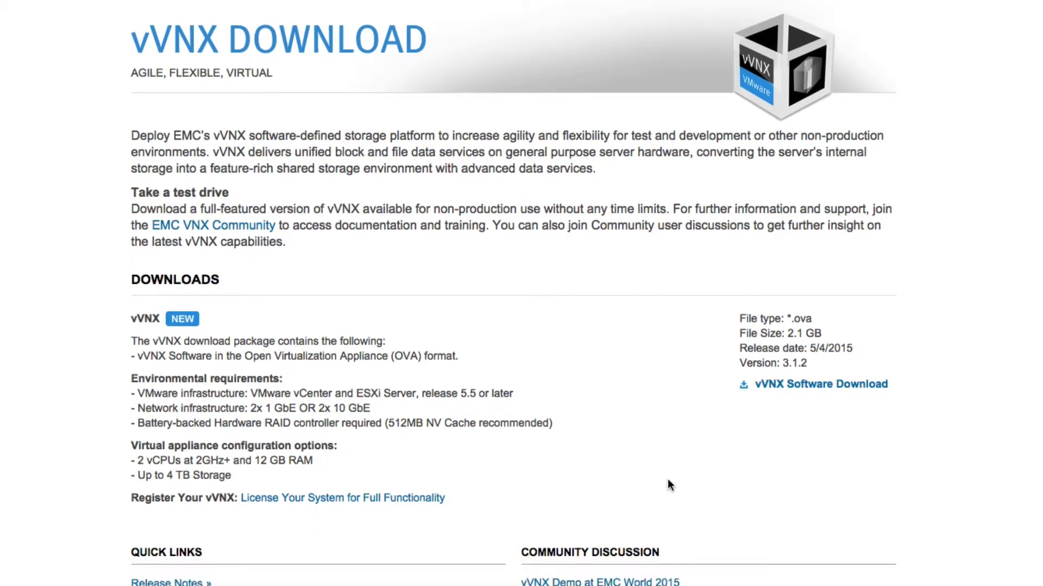
pyautogui.scroll(-3)
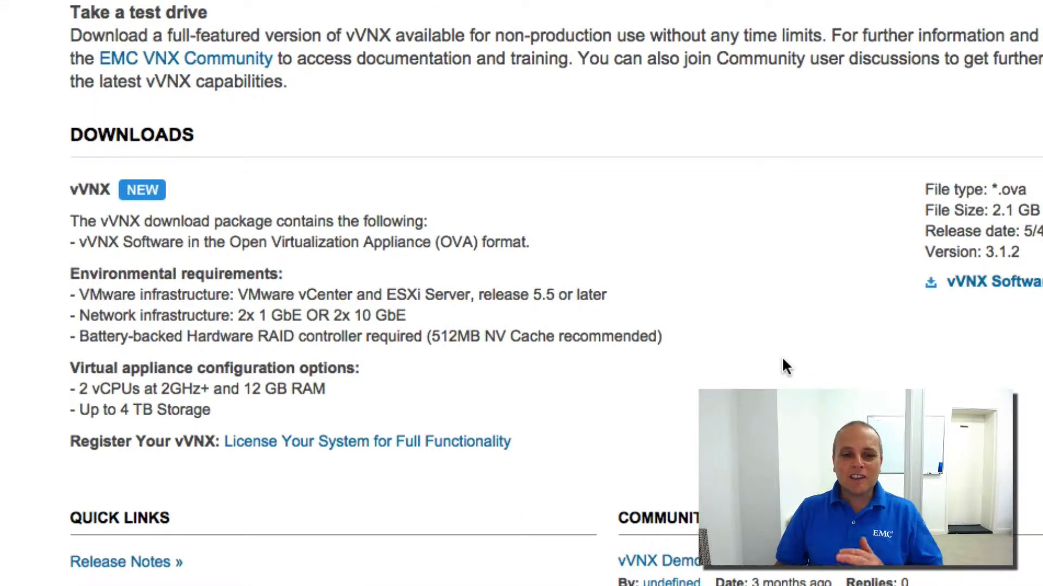
pyautogui.scroll(-3)
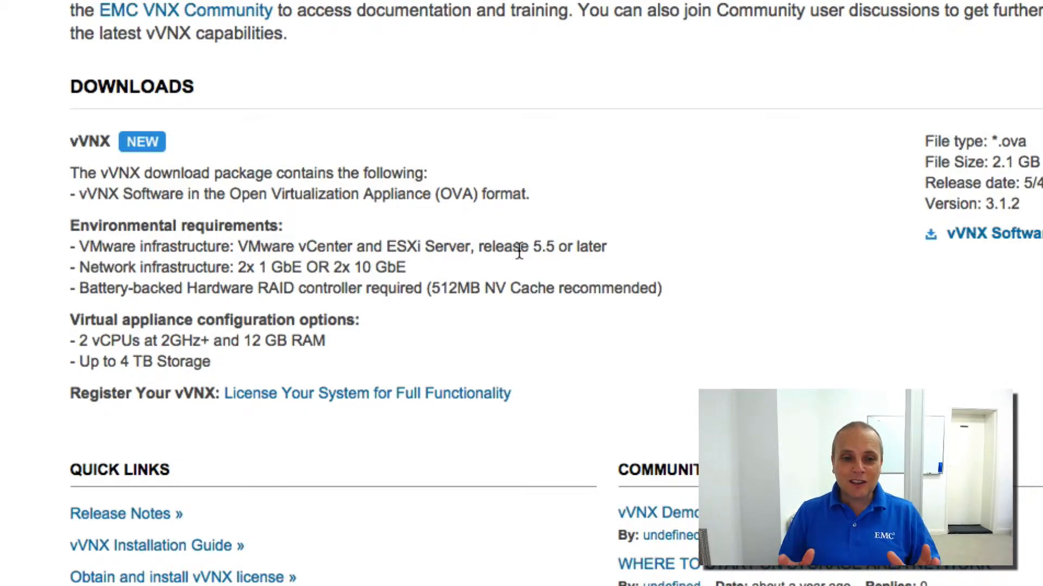
pyautogui.moveTo(145, 307)
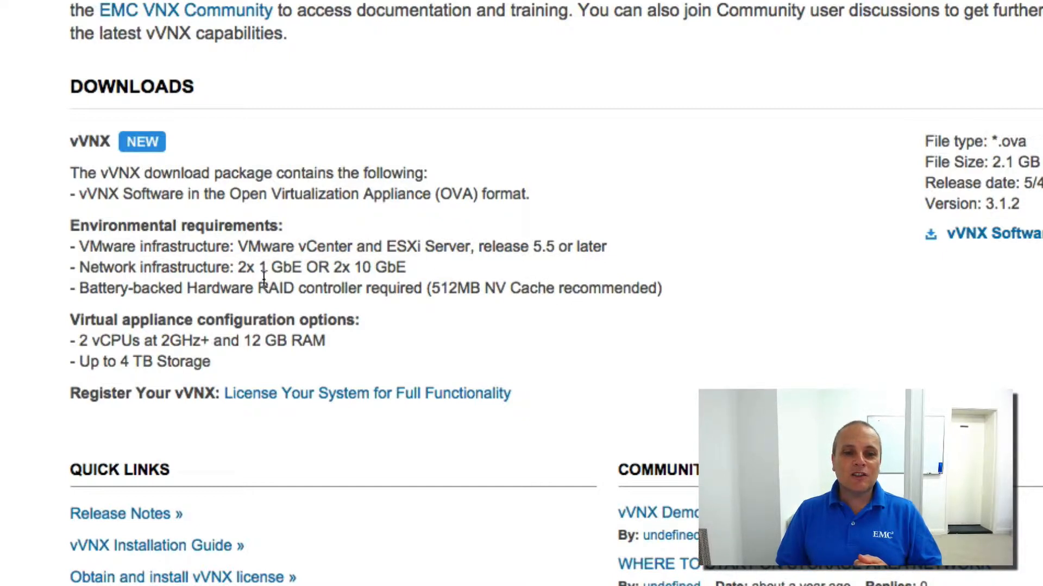
pyautogui.moveTo(263, 271)
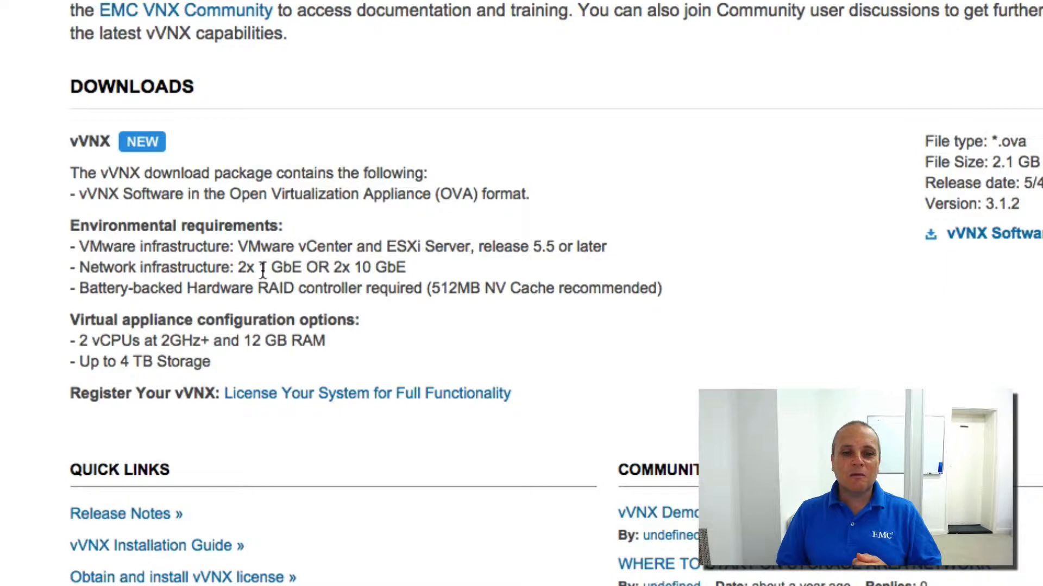
pyautogui.moveTo(356, 352)
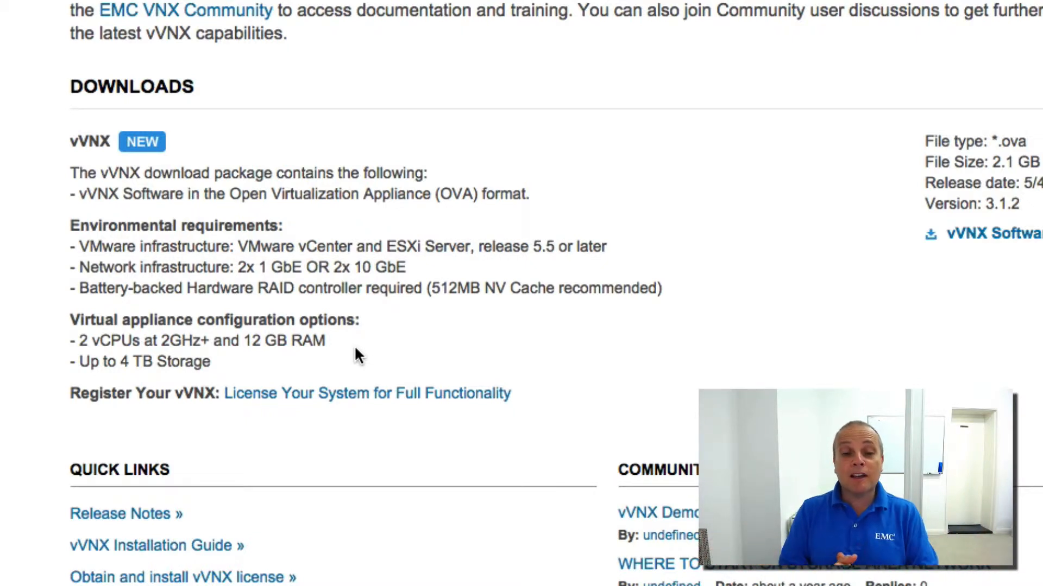
pyautogui.moveTo(320, 344)
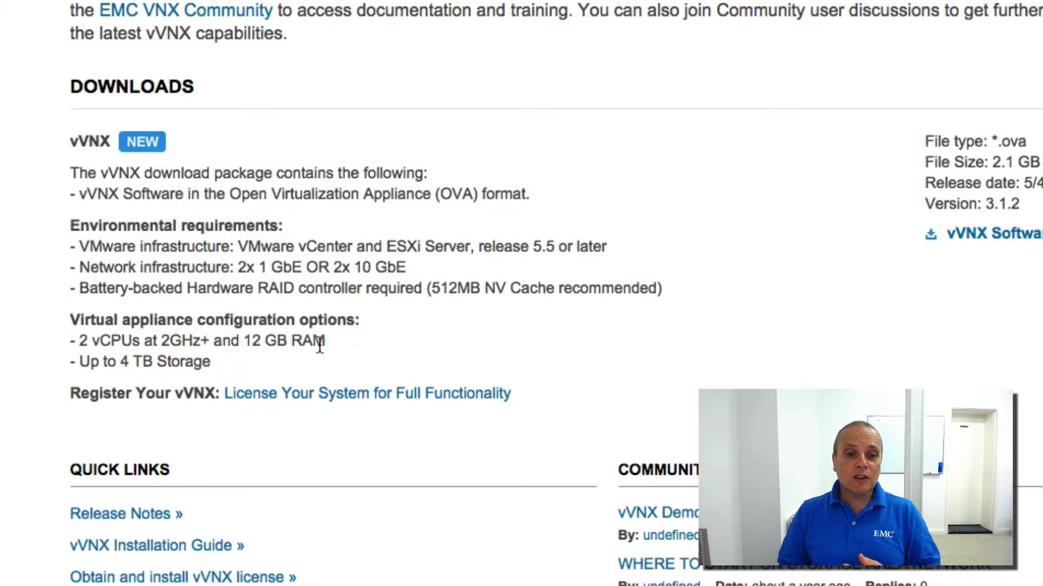
pyautogui.moveTo(266, 379)
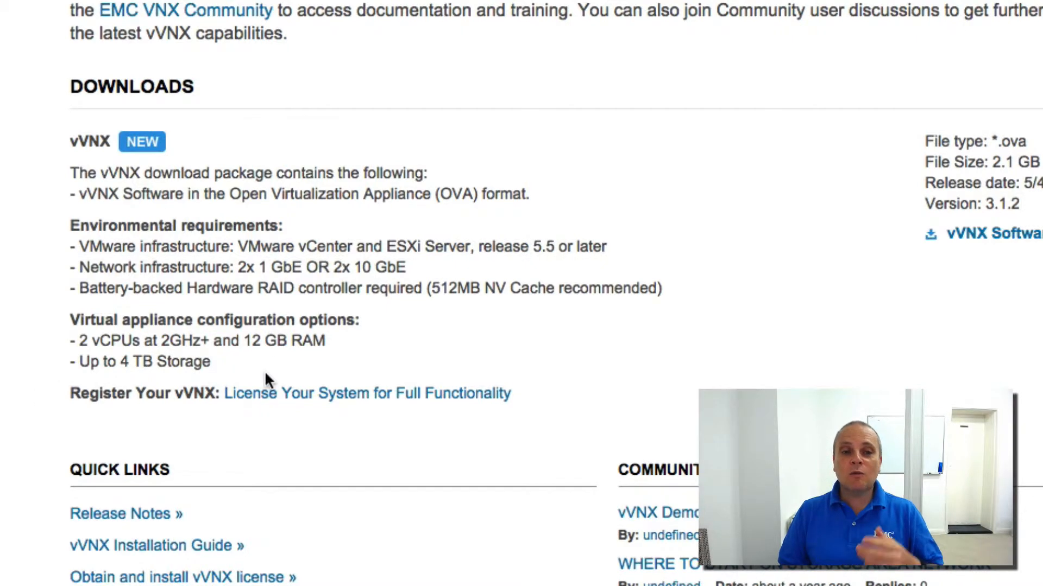
pyautogui.moveTo(307, 374)
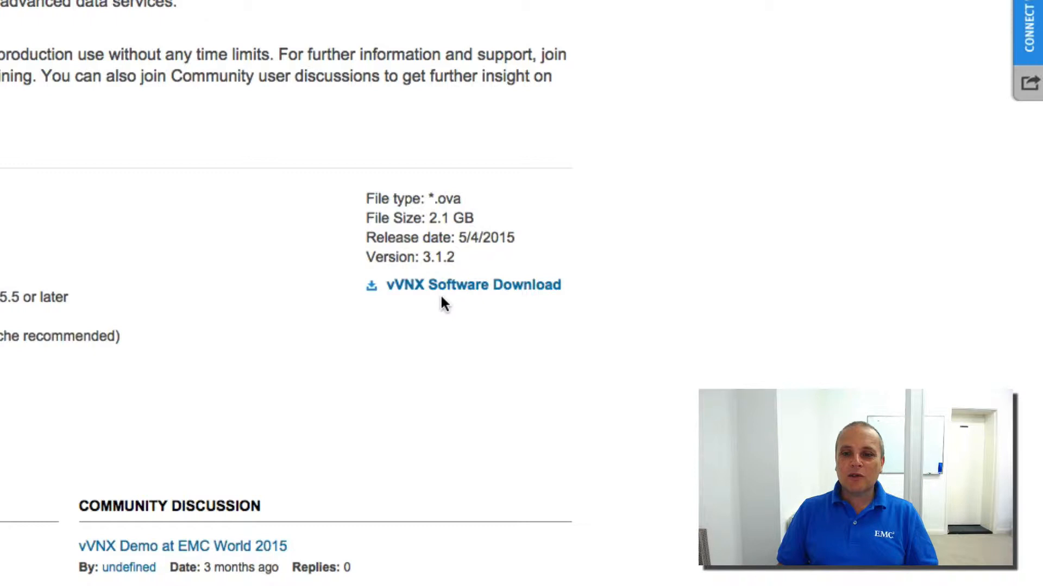
pyautogui.moveTo(475, 300)
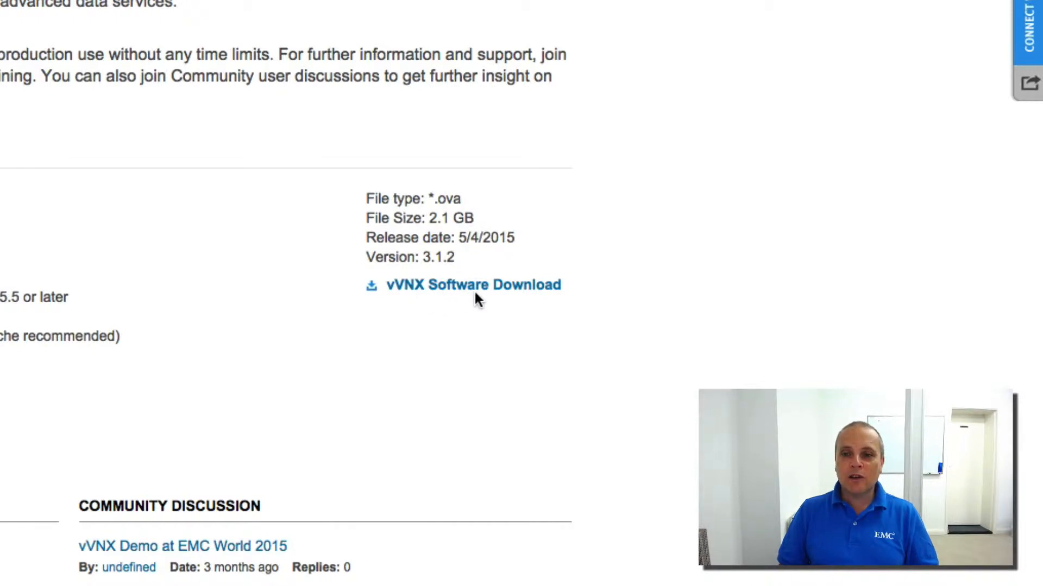
pyautogui.moveTo(454, 272)
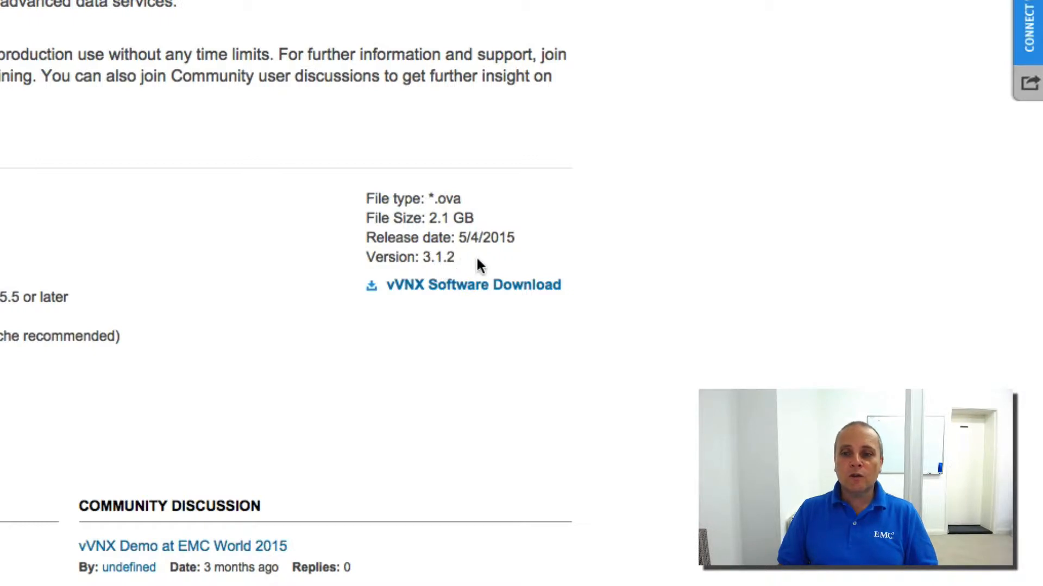
pyautogui.moveTo(479, 225)
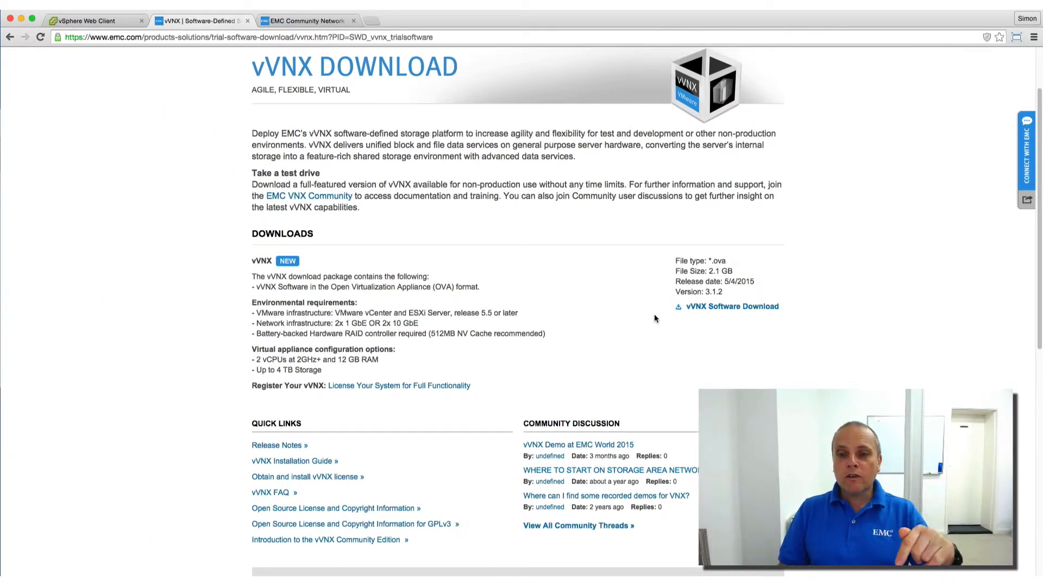
pyautogui.scroll(-3)
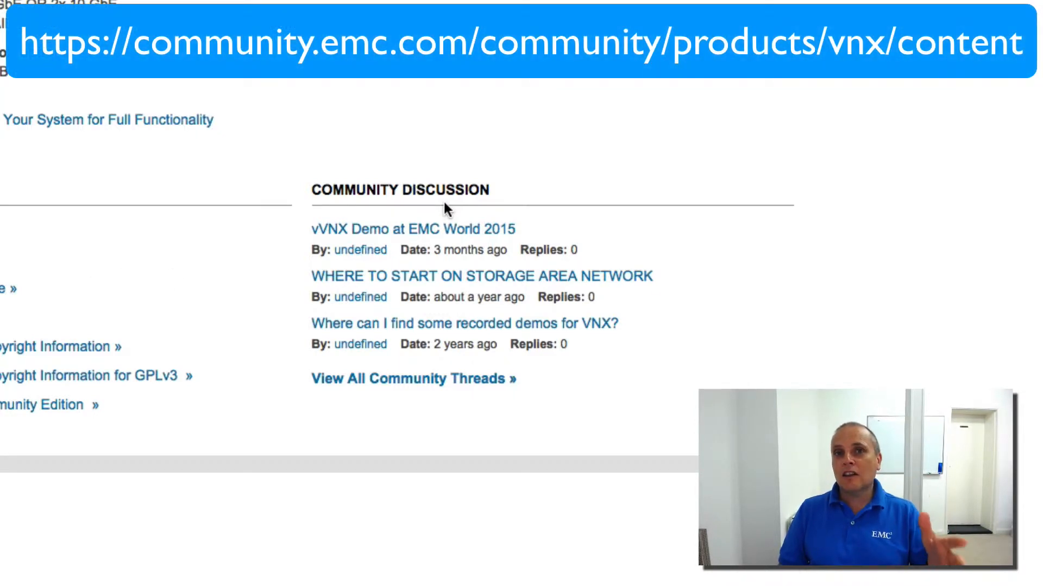
pyautogui.moveTo(527, 201)
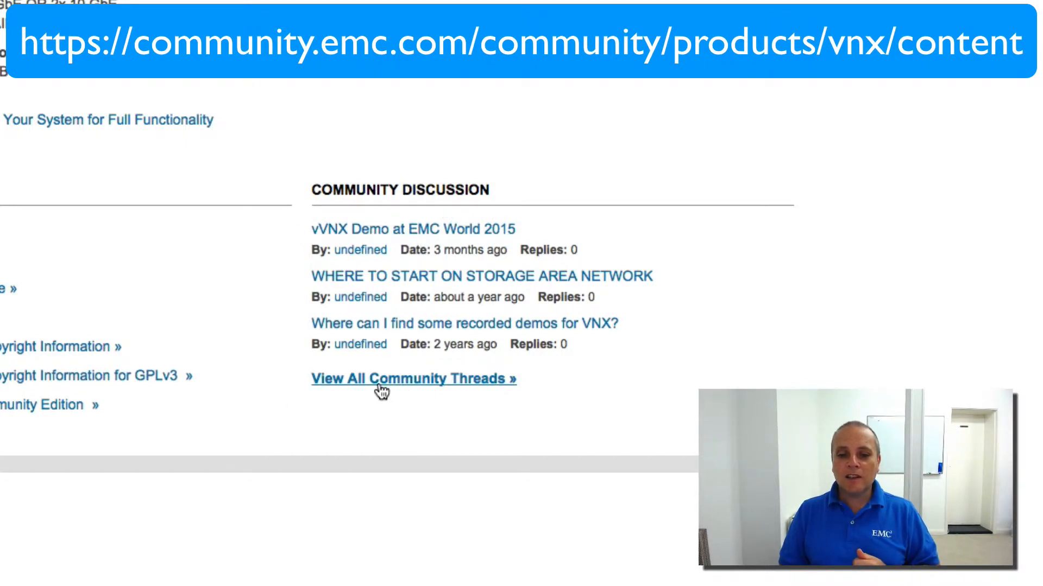
pyautogui.moveTo(429, 398)
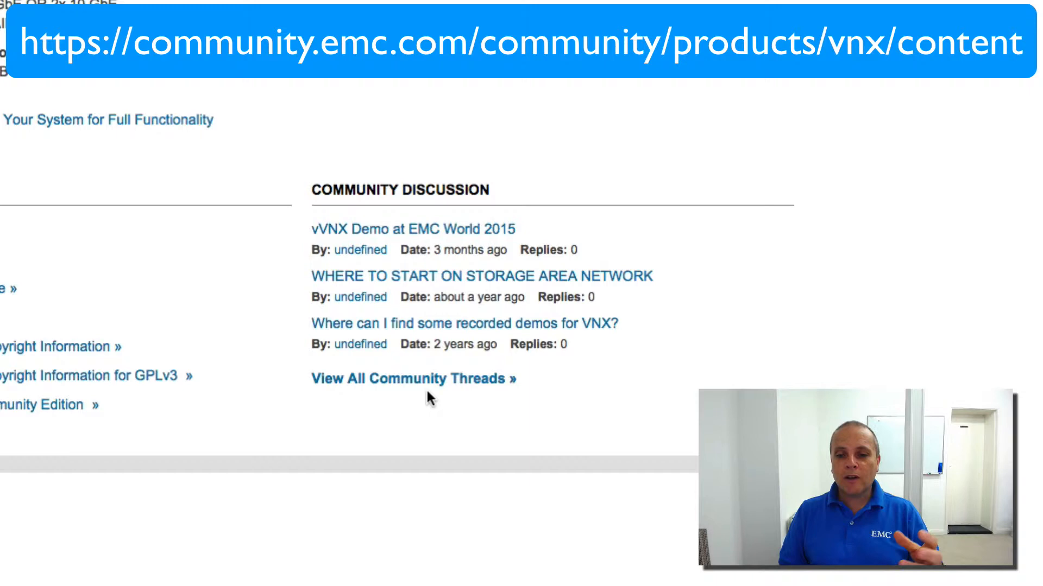
pyautogui.moveTo(591, 305)
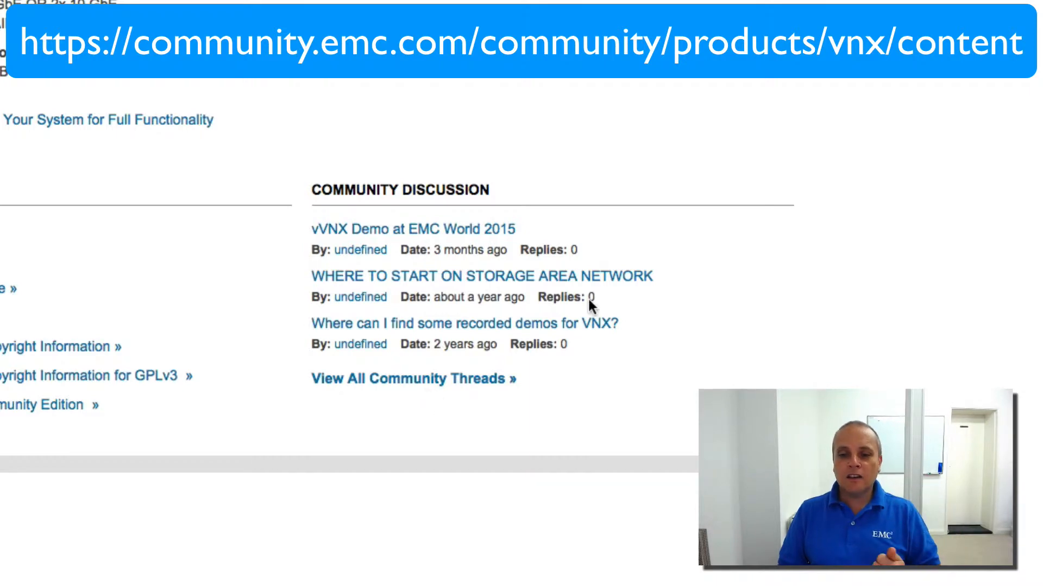
pyautogui.scroll(3)
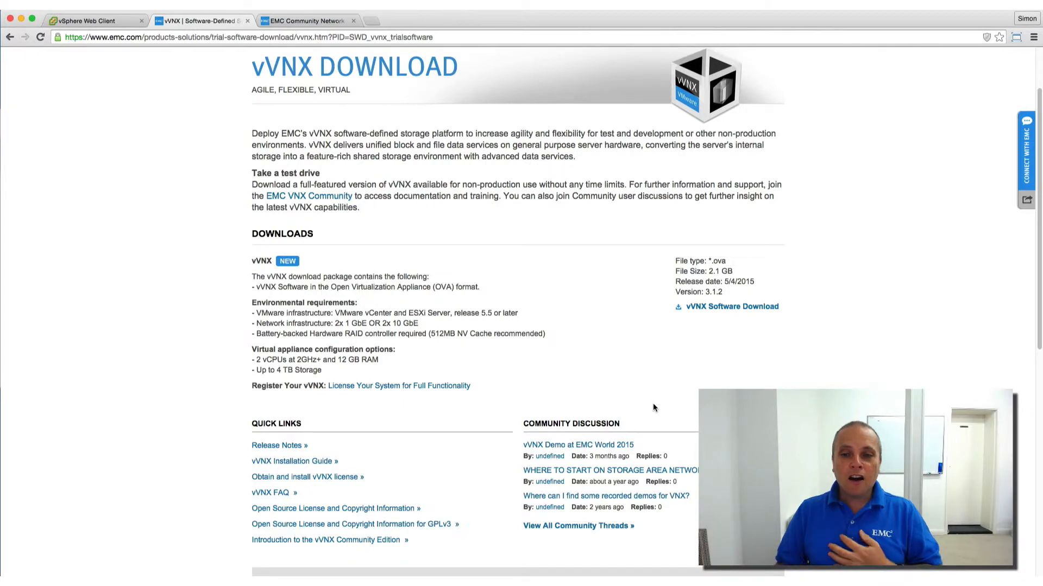
pyautogui.moveTo(731, 306)
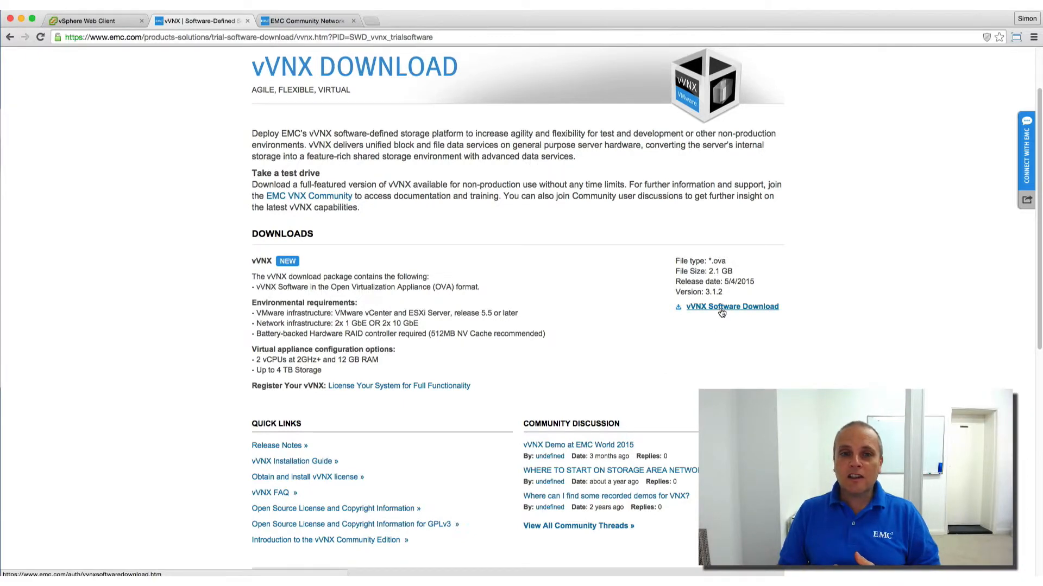
pyautogui.click(731, 307)
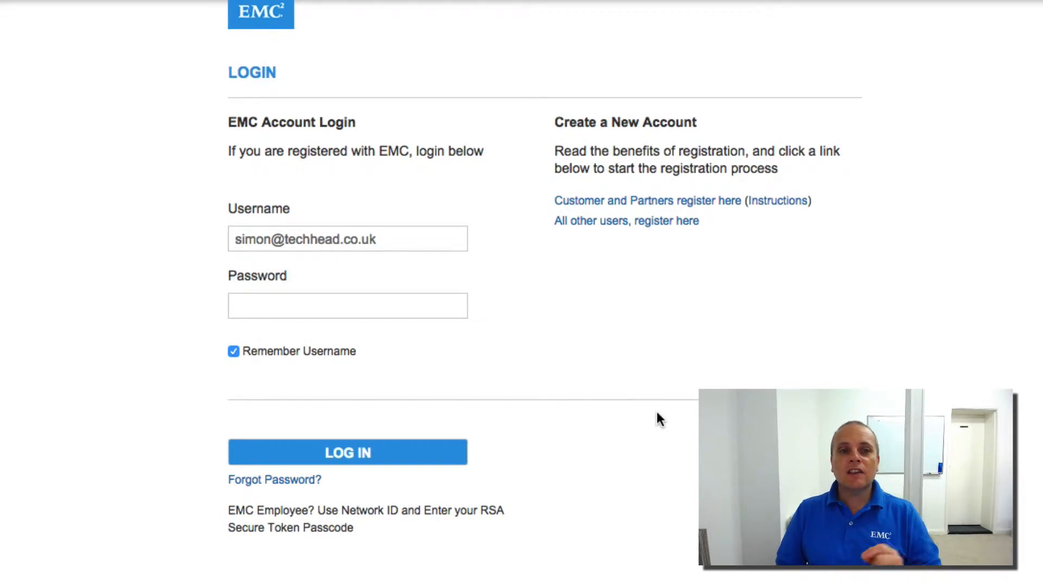
# - Follow the vVNX Software Download link toward the EMC account login
pyautogui.click(348, 306)
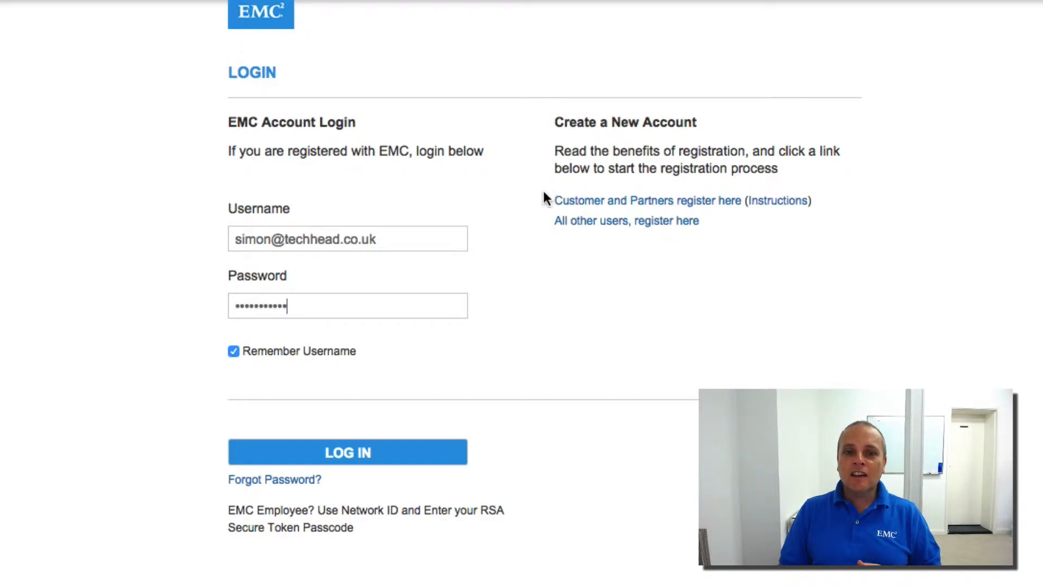
pyautogui.moveTo(709, 207)
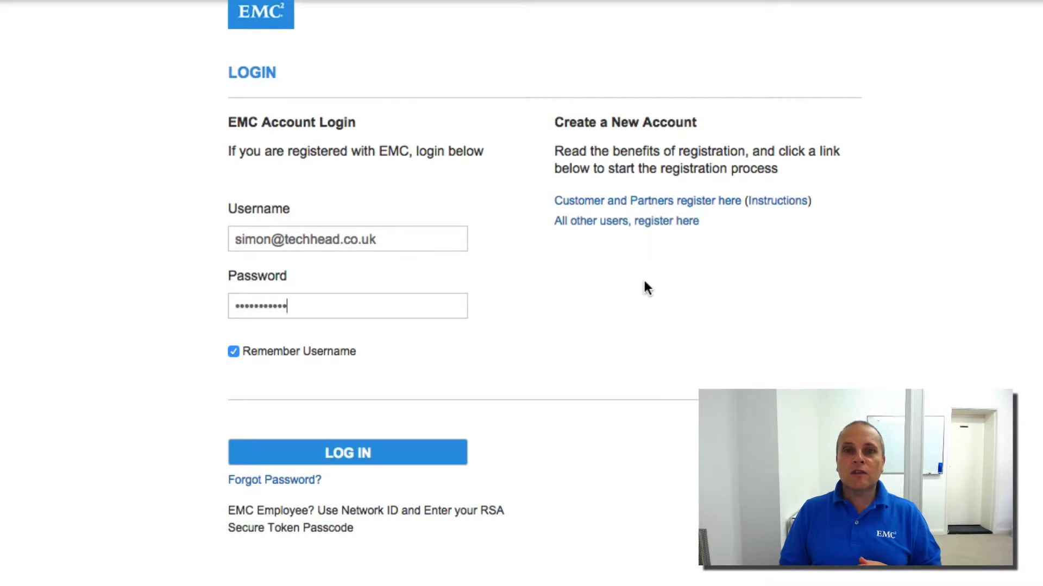
pyautogui.moveTo(644, 300)
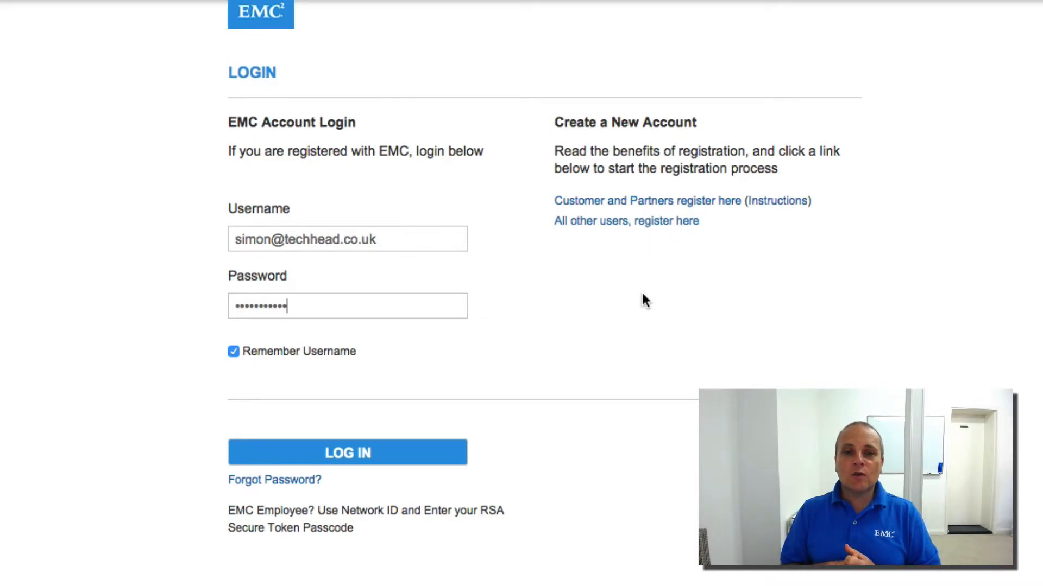
pyautogui.moveTo(624, 242)
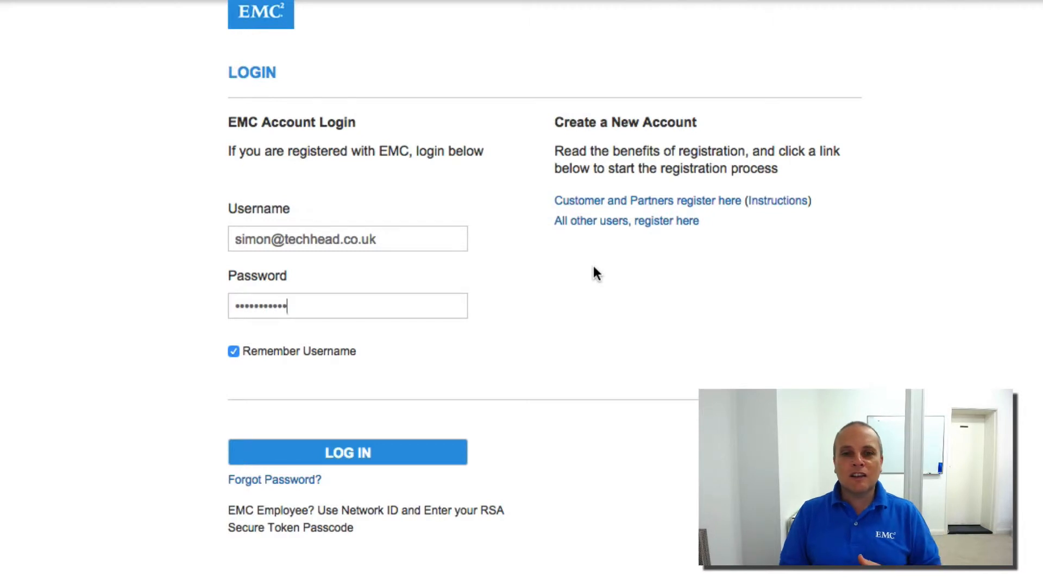
pyautogui.moveTo(585, 269)
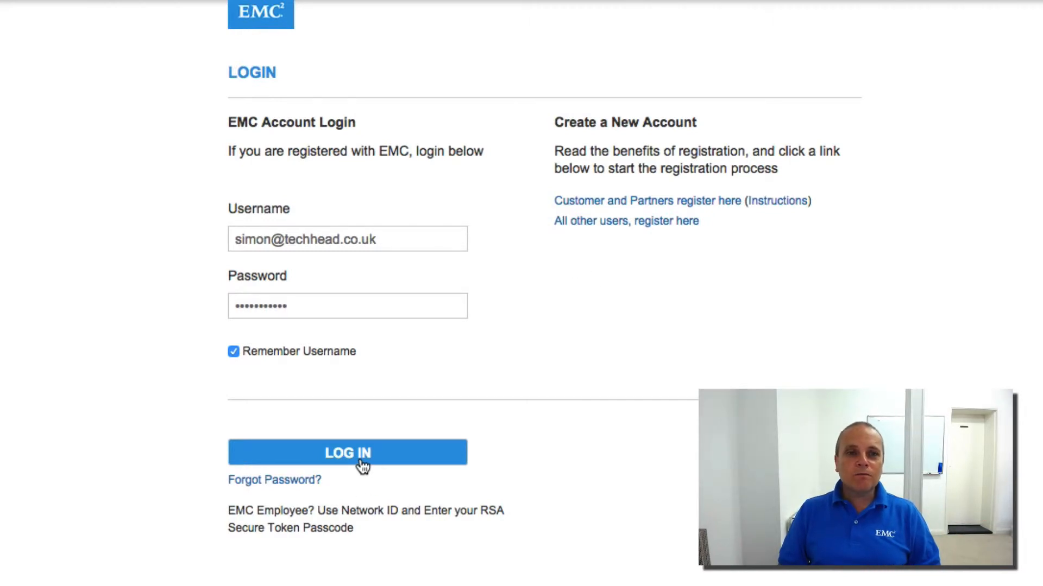
# - Log in to the EMC account and request the vVNX Community Edition trial download
pyautogui.click(348, 452)
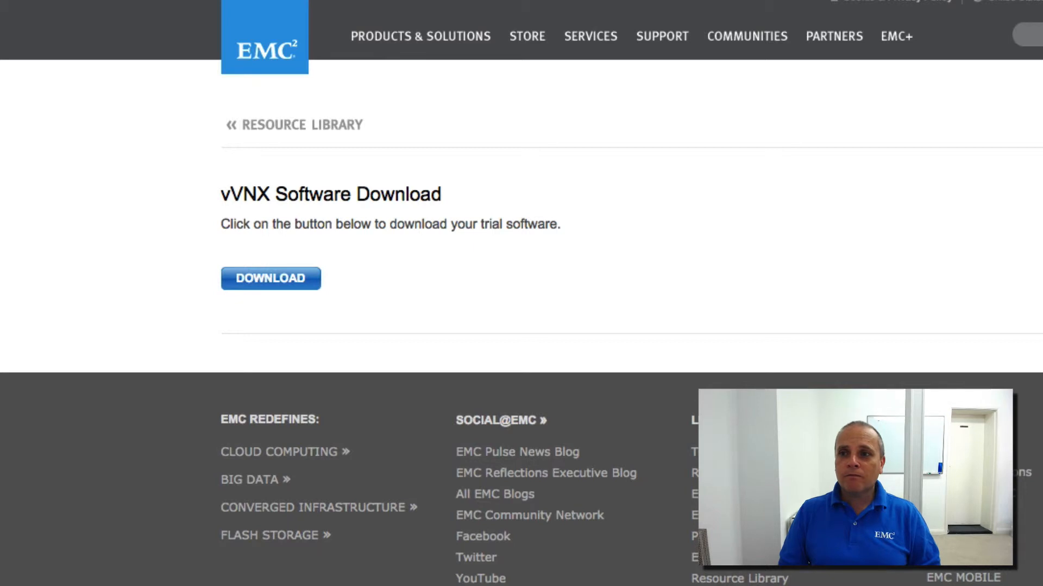
pyautogui.click(270, 278)
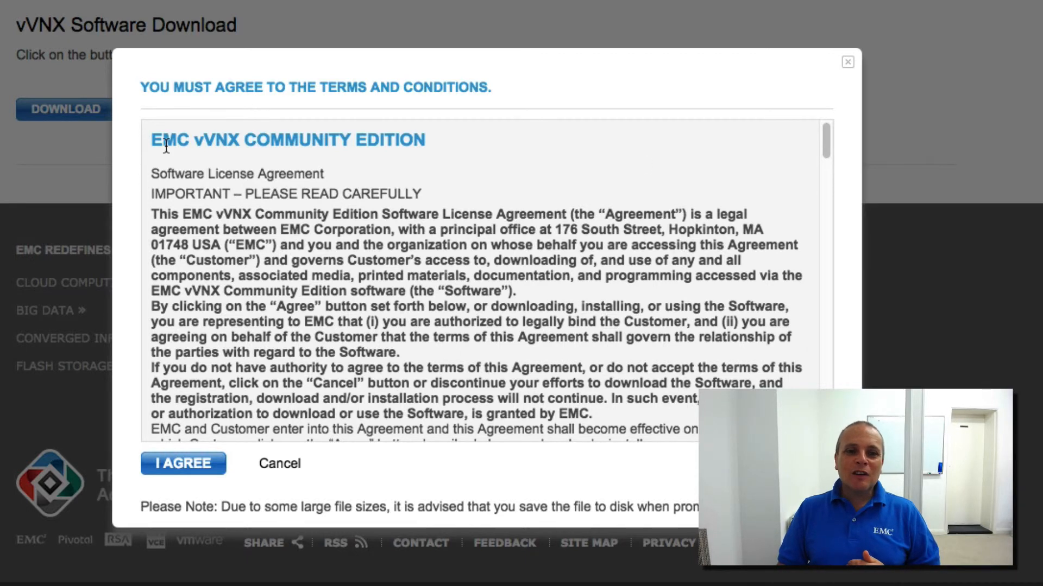
pyautogui.doubleClick(171, 140)
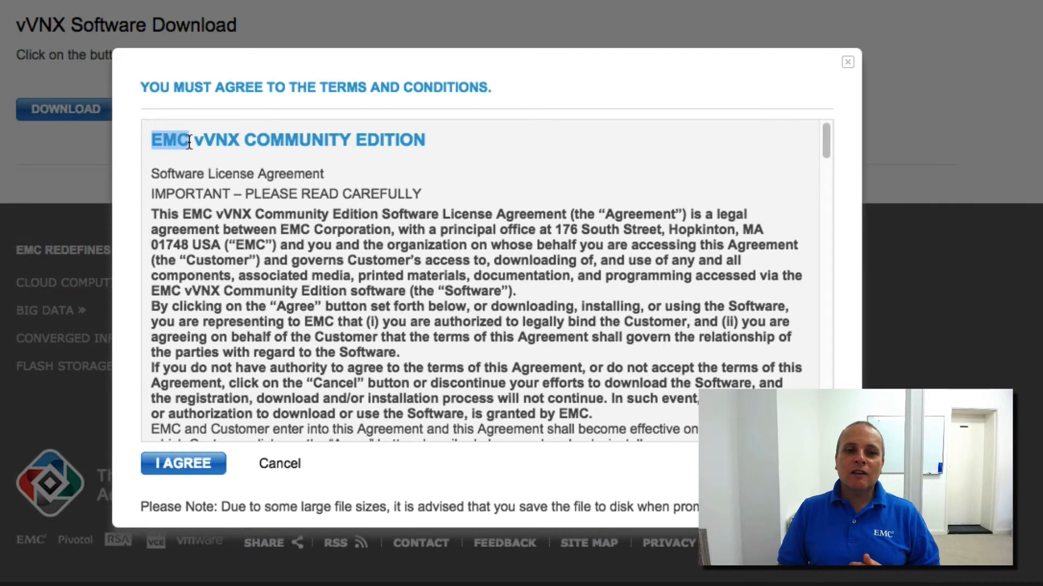
pyautogui.moveTo(185, 141); pyautogui.dragTo(432, 140)
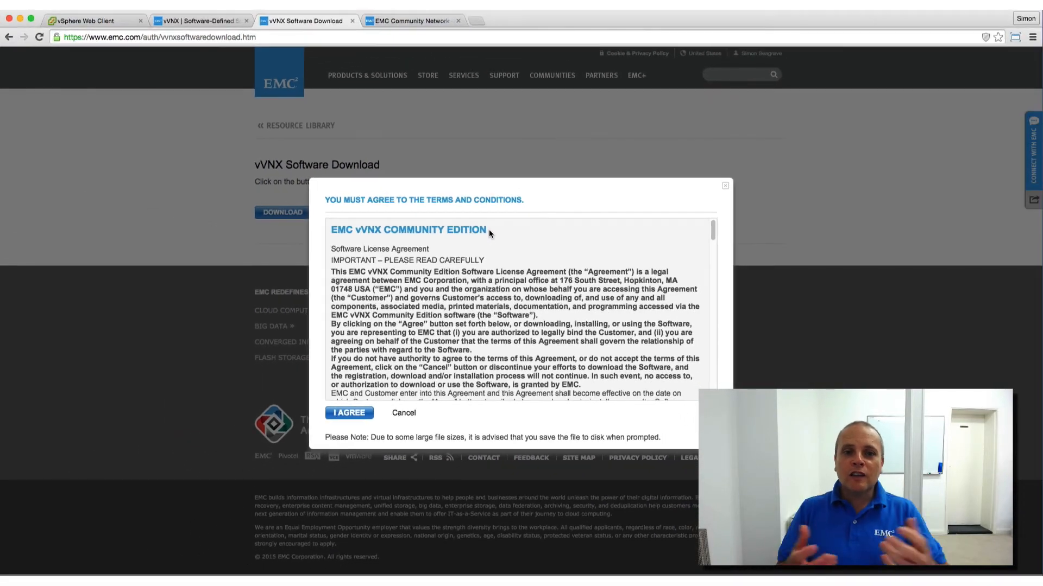
# - Accept the vVNX licence terms and save the Operating Environment OVA to the Desktop
pyautogui.click(349, 412)
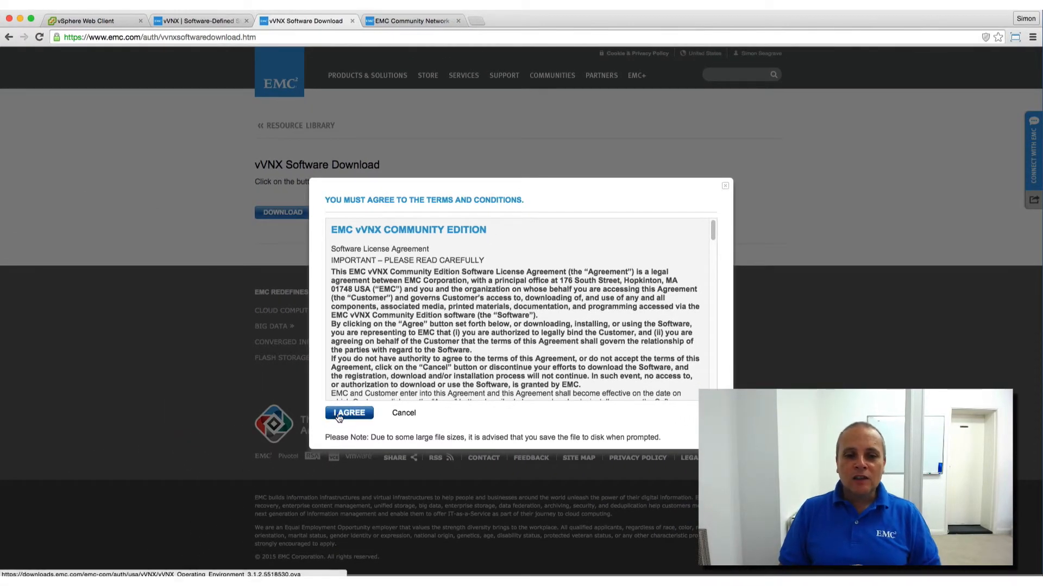
pyautogui.click(348, 412)
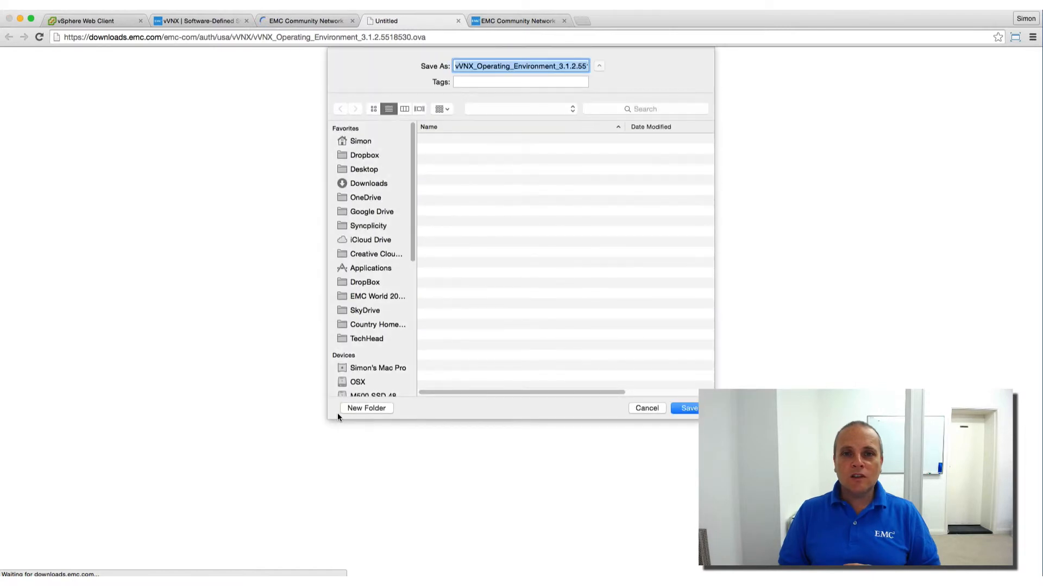
pyautogui.click(364, 169)
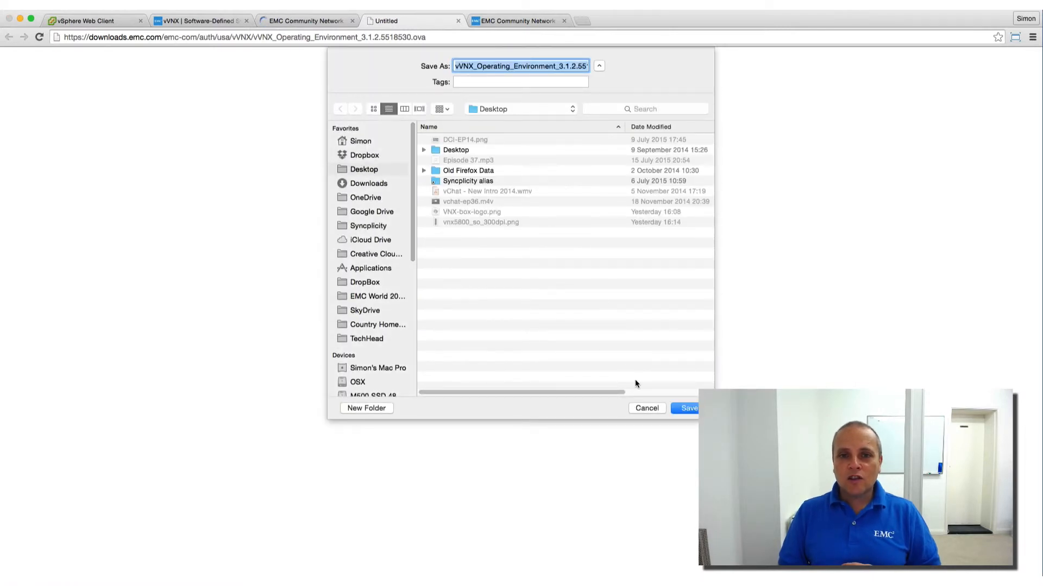
pyautogui.click(689, 408)
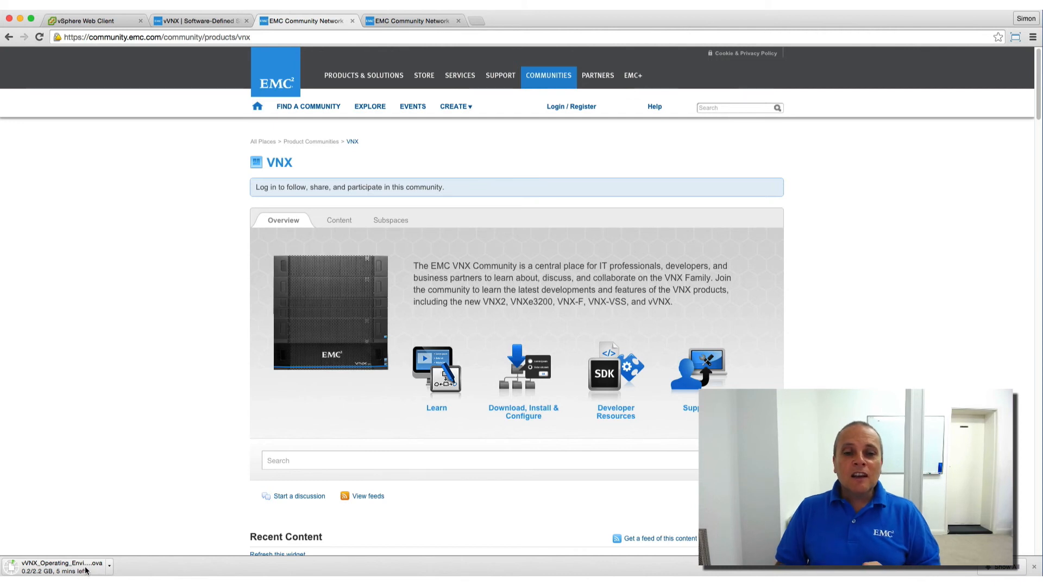
pyautogui.moveTo(189, 174)
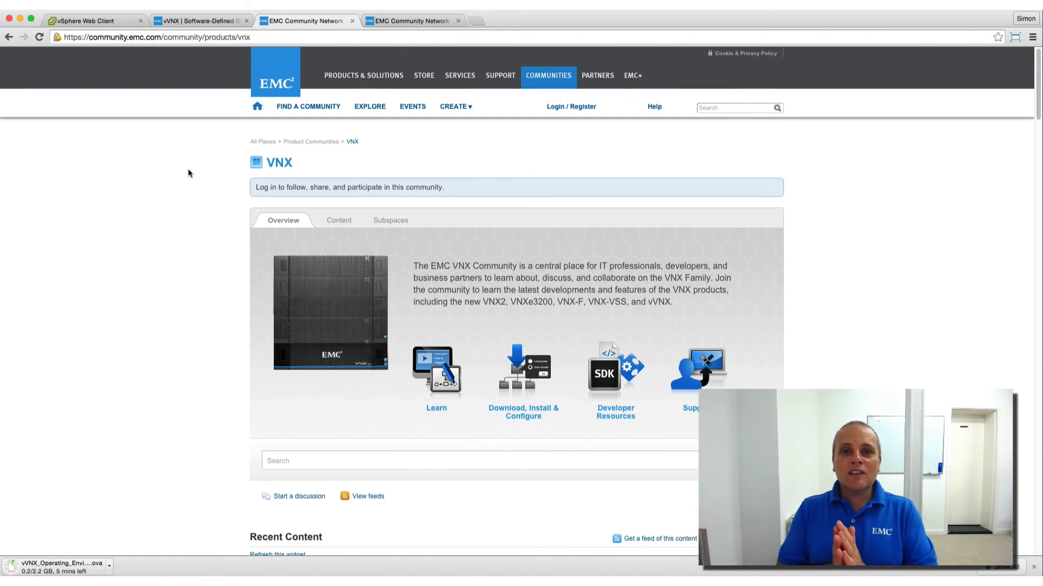